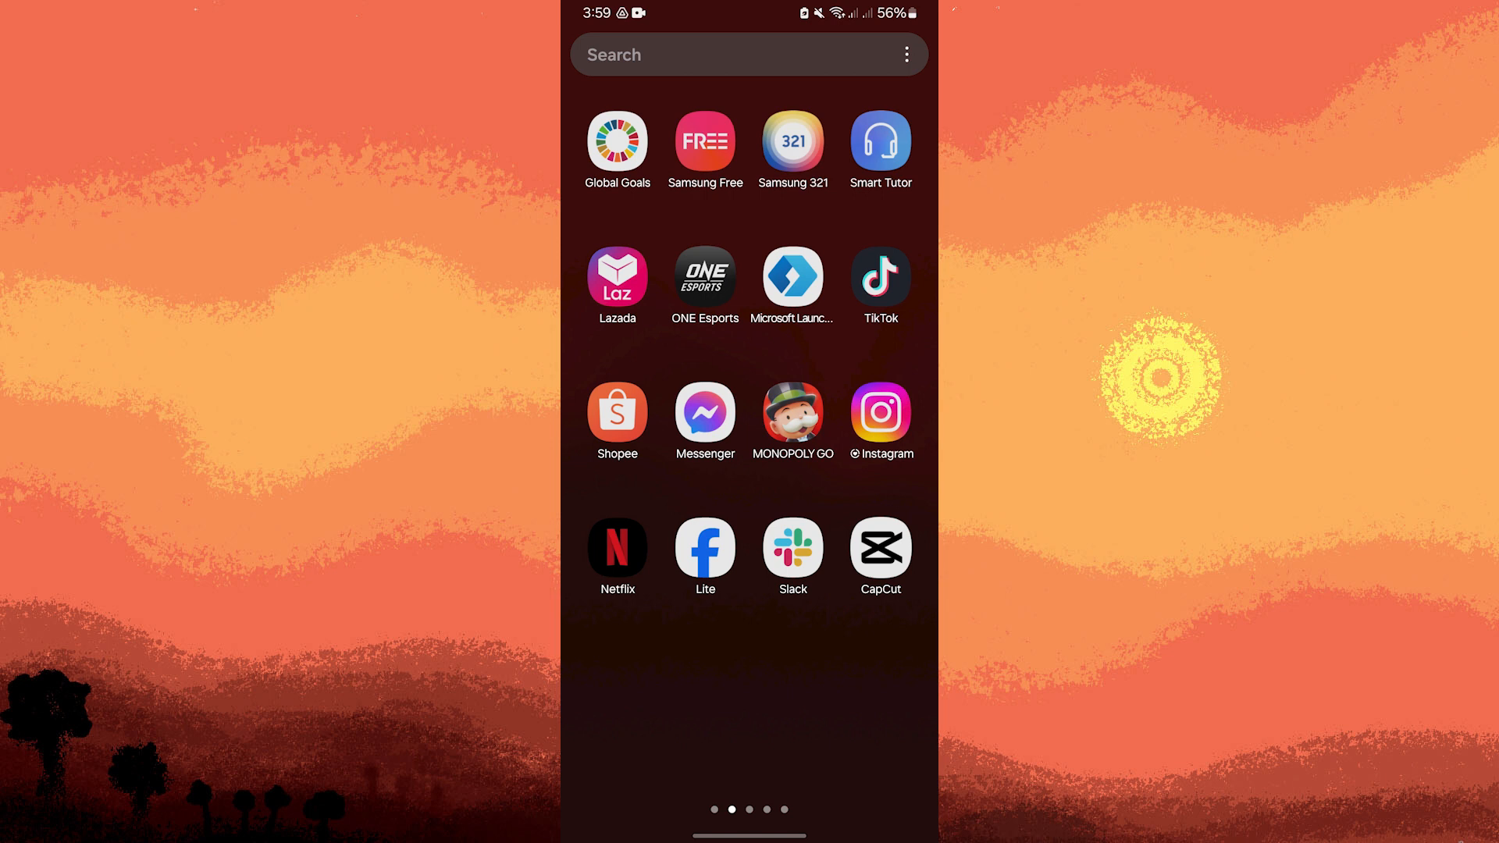
mouse_move(856, 521)
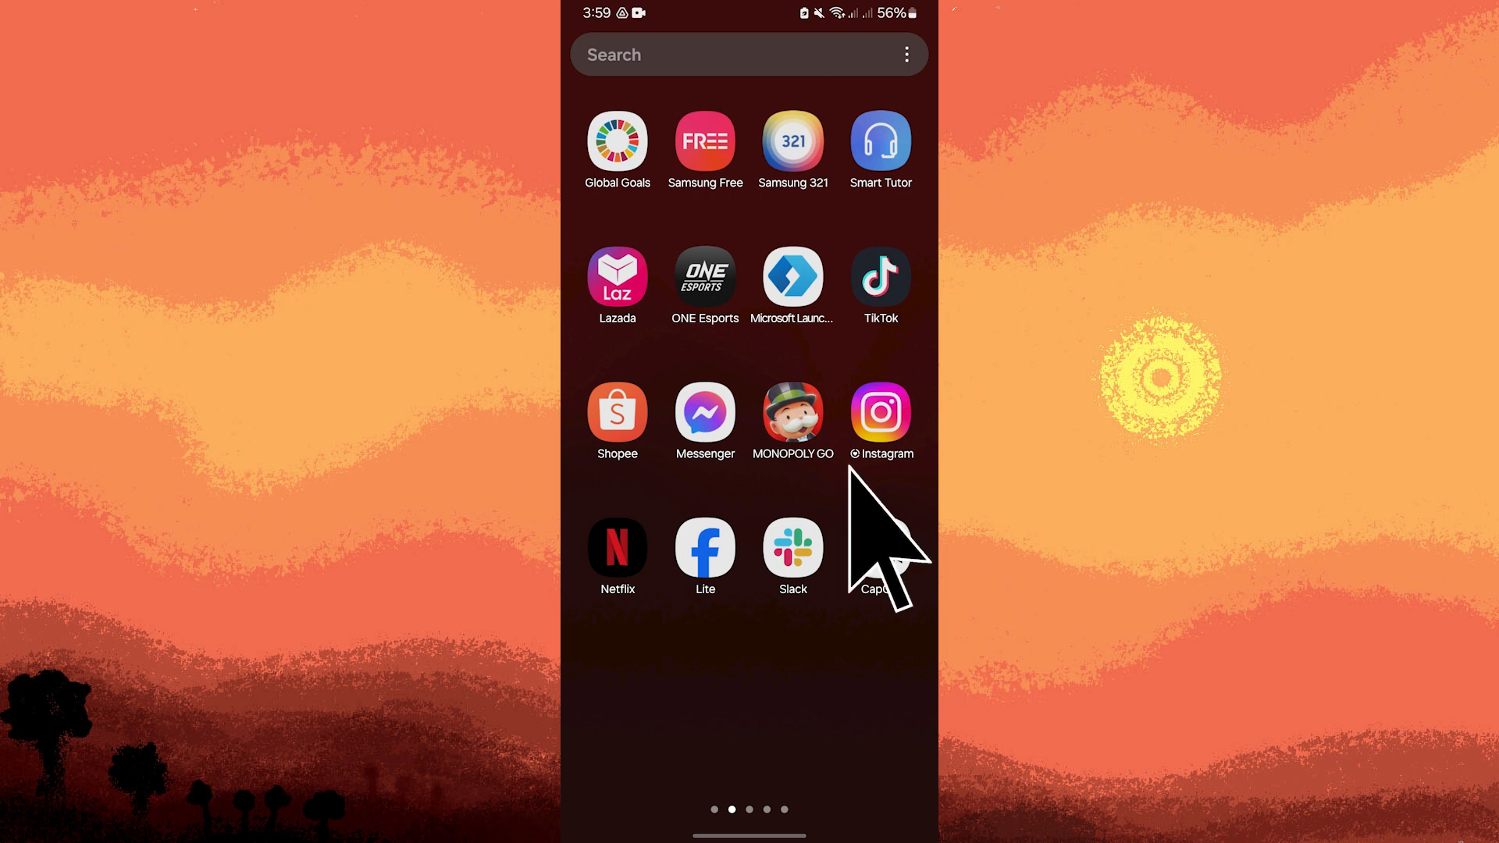
mouse_move(881, 546)
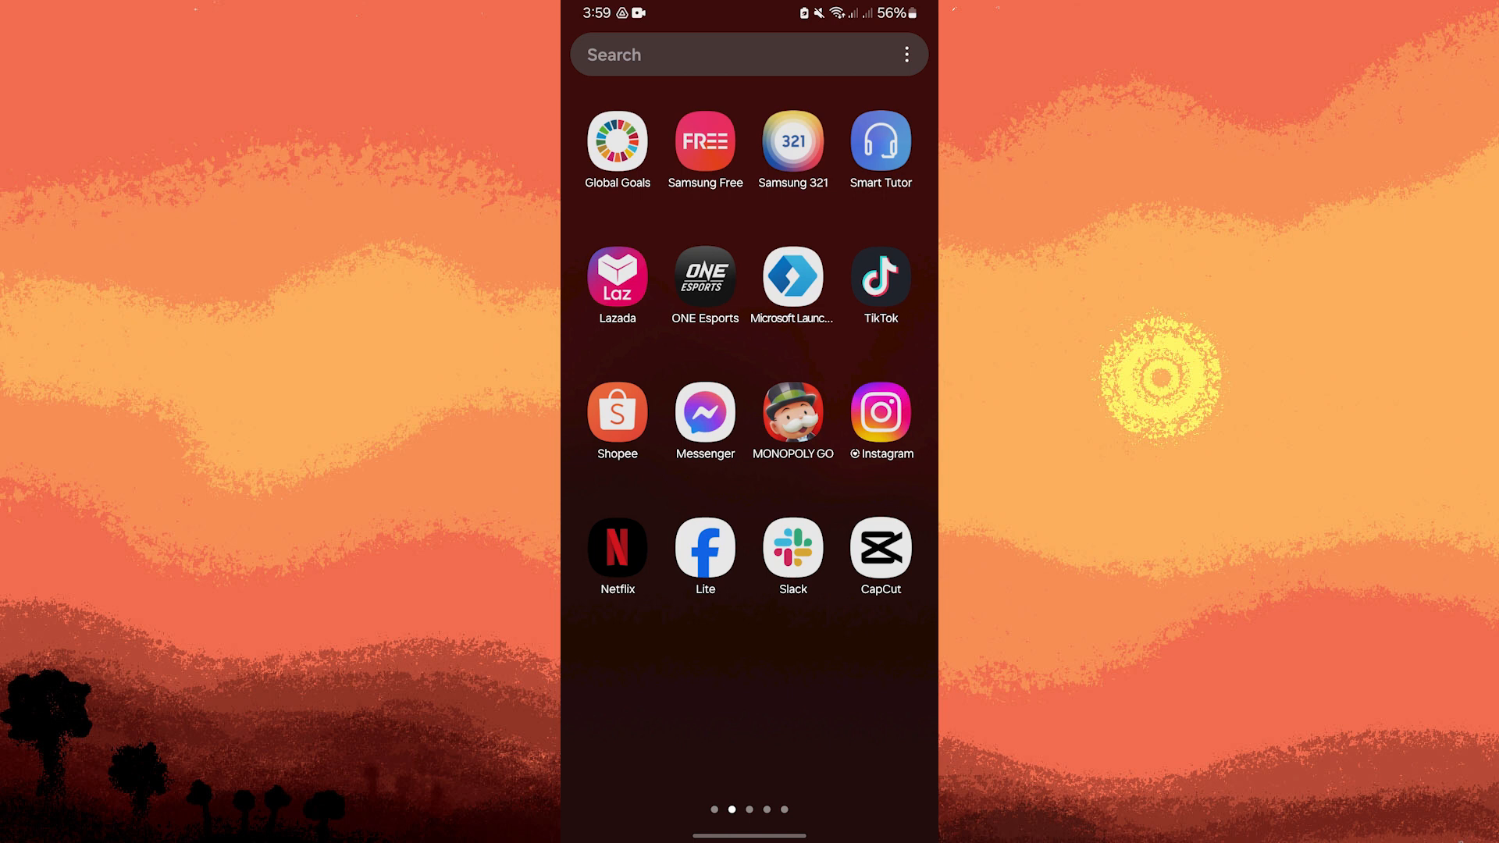
- Launch CapCut from the Android home screen
click(880, 546)
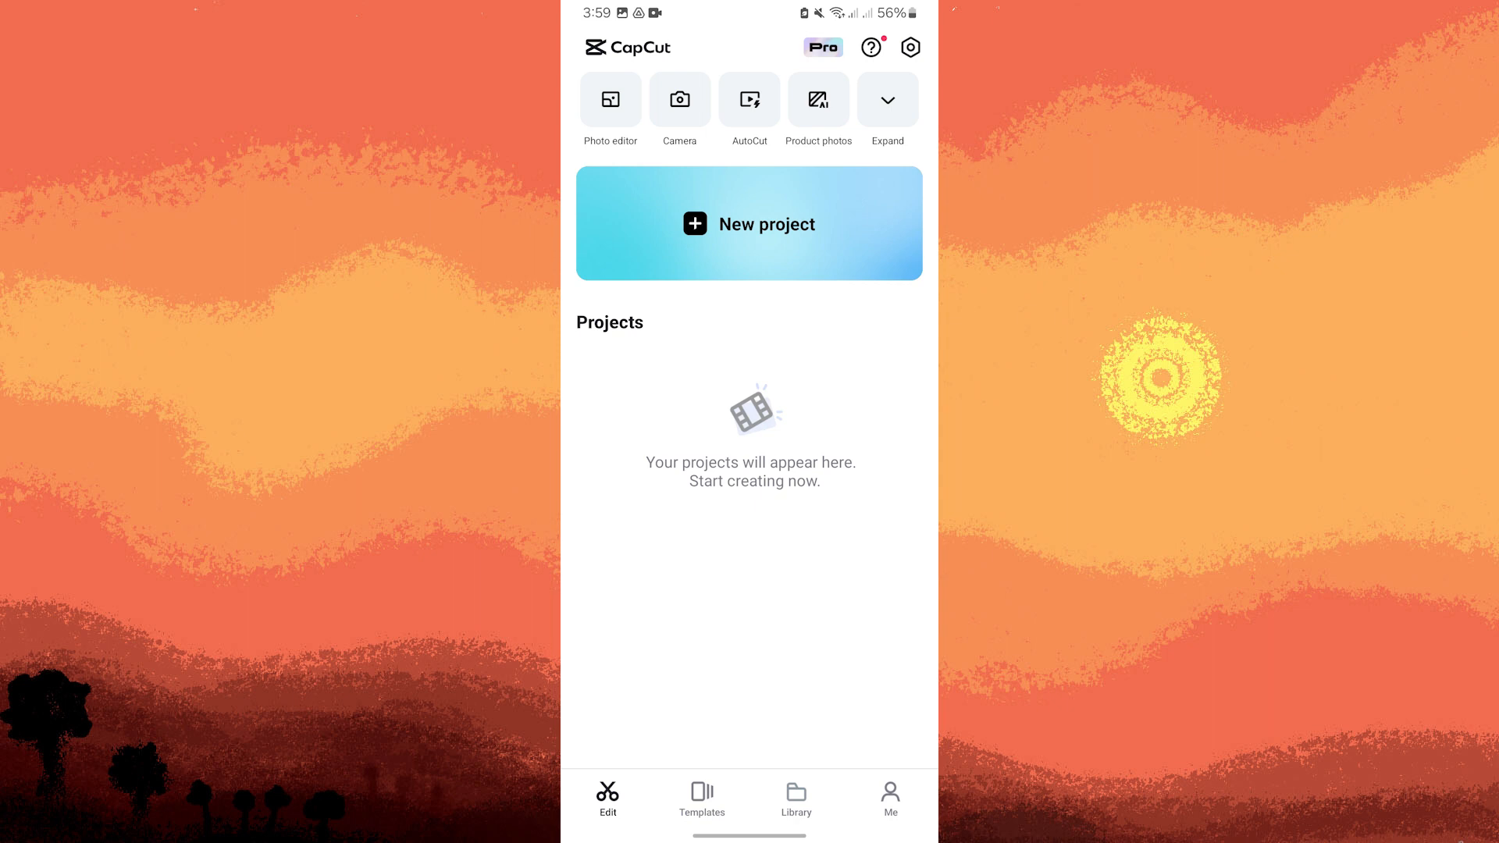
- Create a new project from the gallery video of two people in a pink bedroom
click(749, 224)
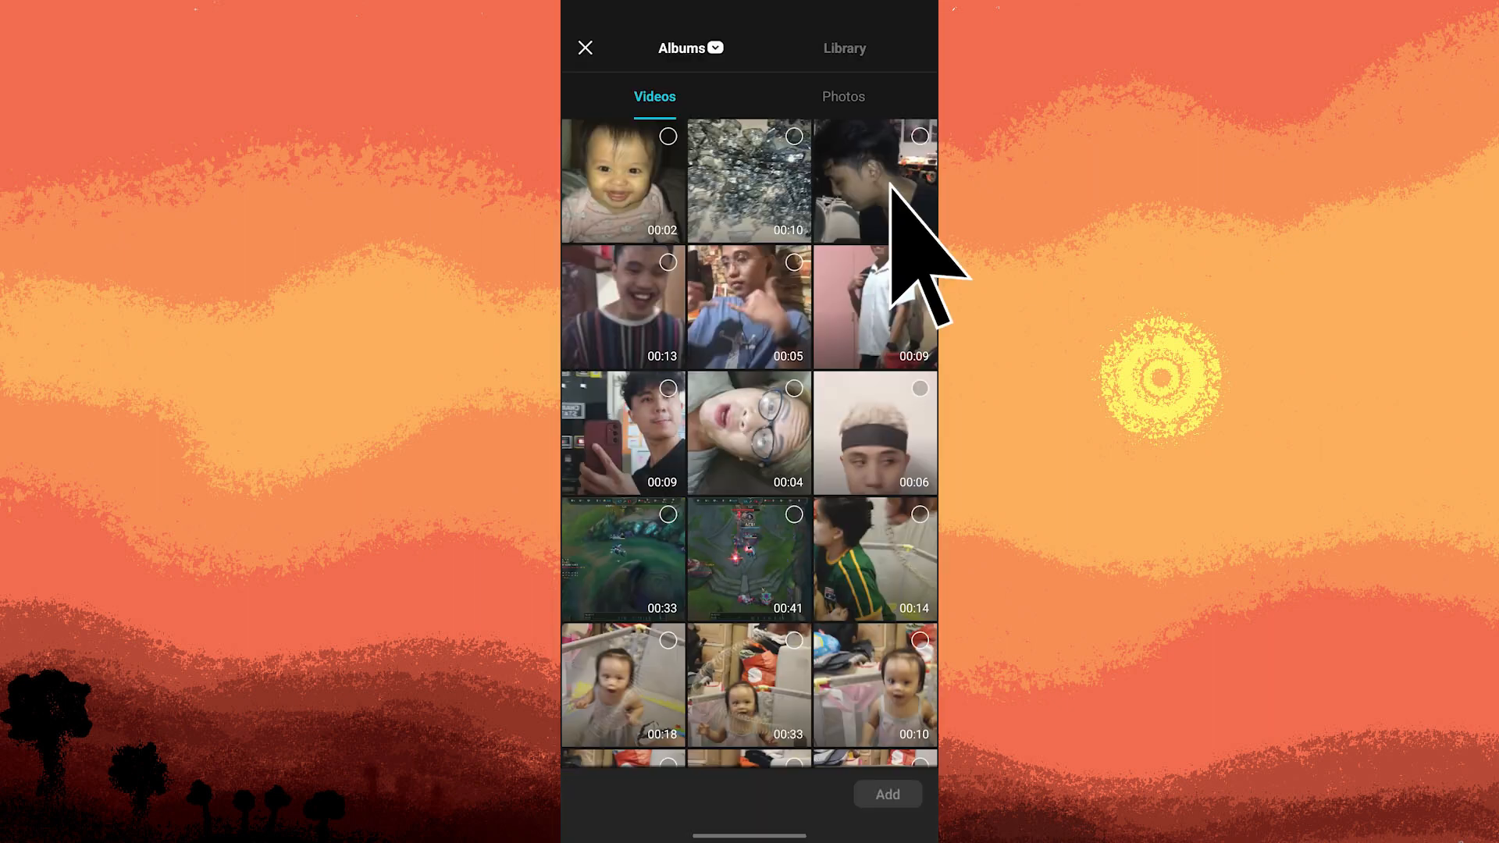
mouse_move(885, 755)
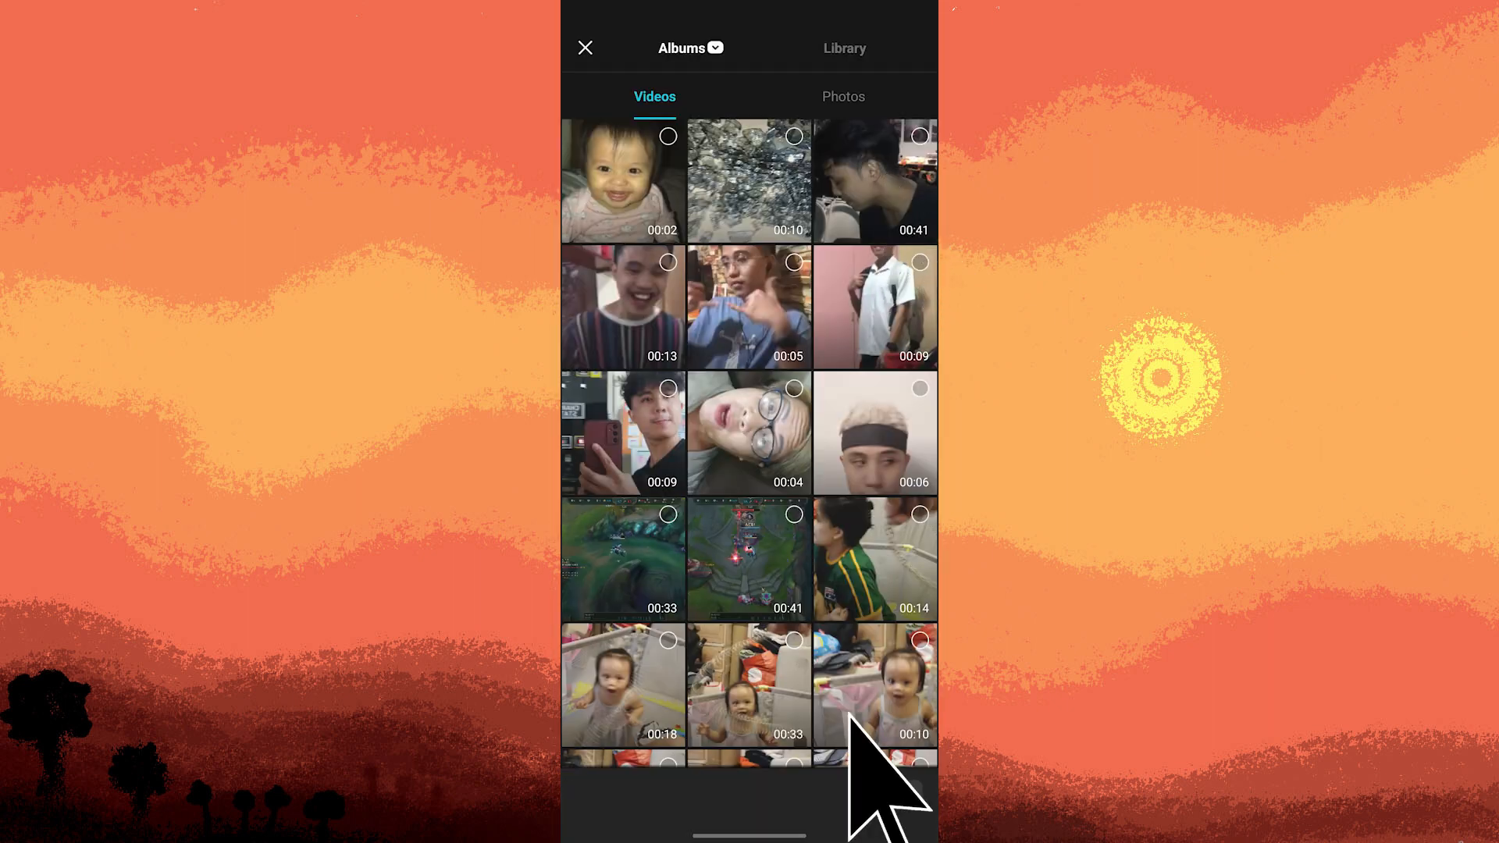
click(873, 306)
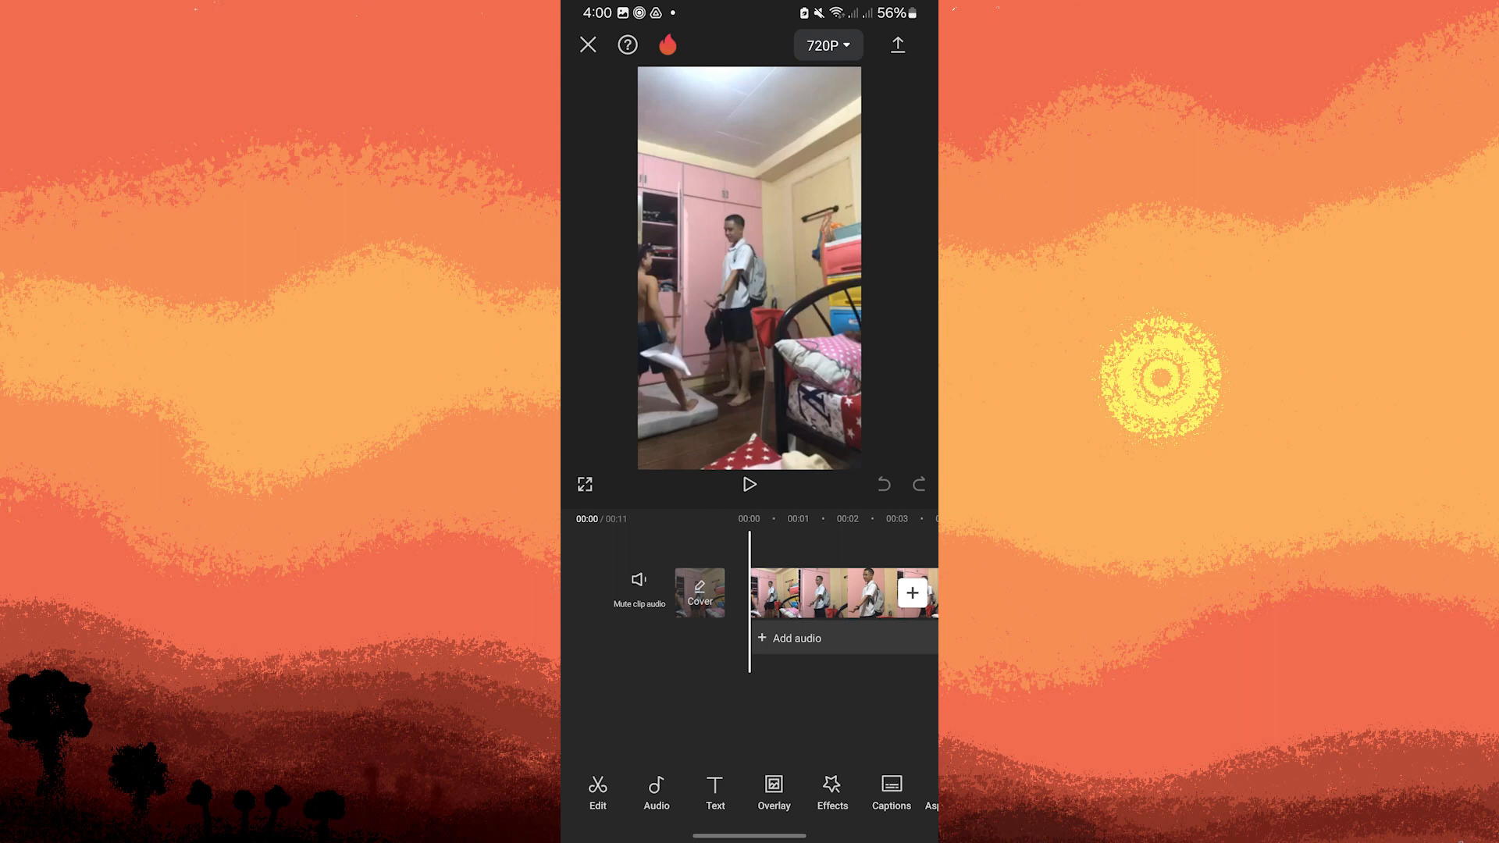
mouse_move(789, 583)
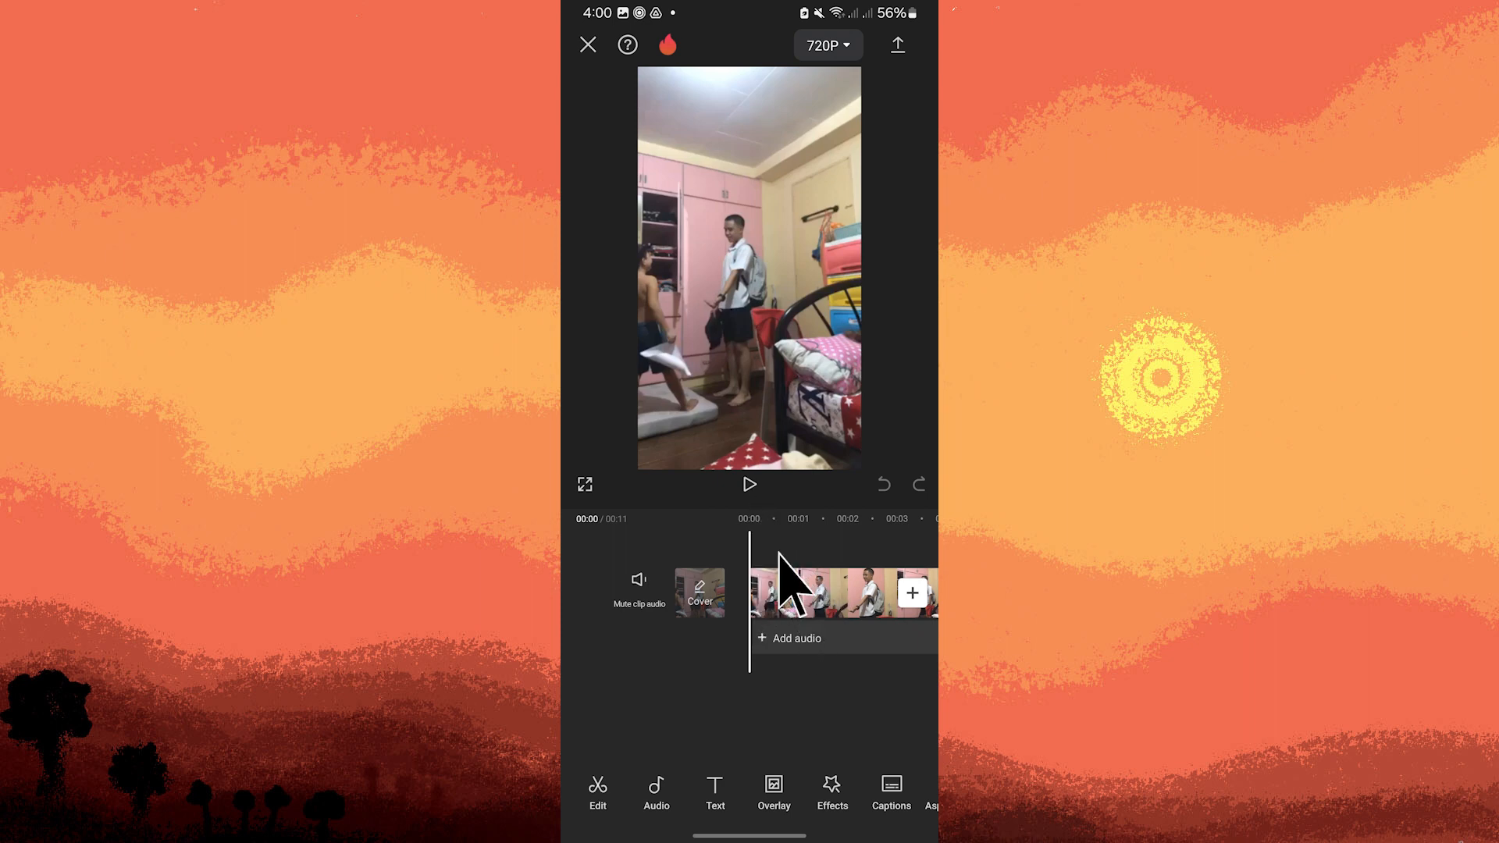
- Search filters for 'vintage', apply the first Vintage result and set intensity to maximum
click(783, 592)
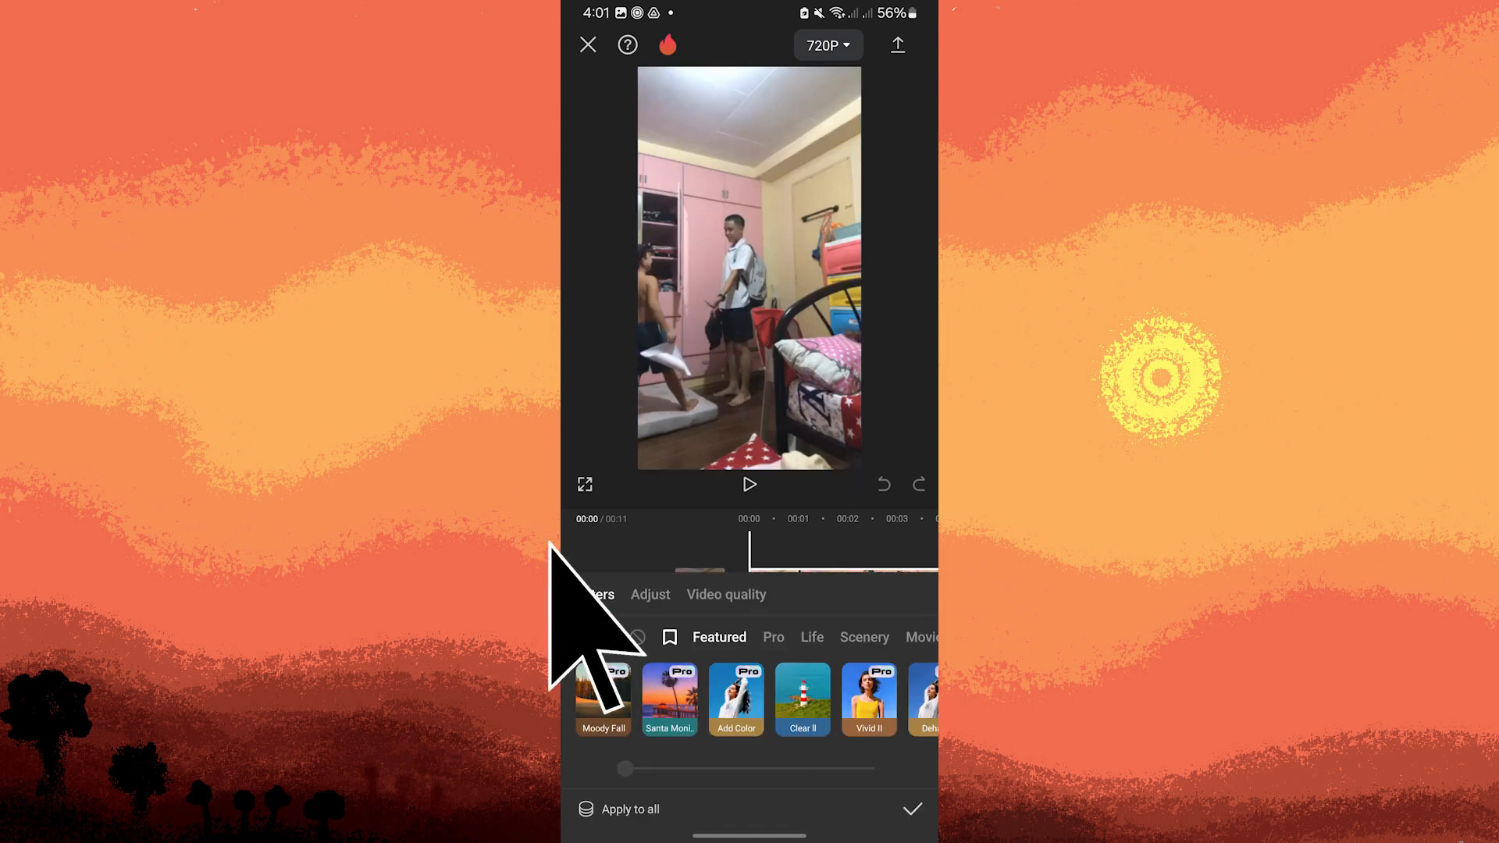
click(670, 637)
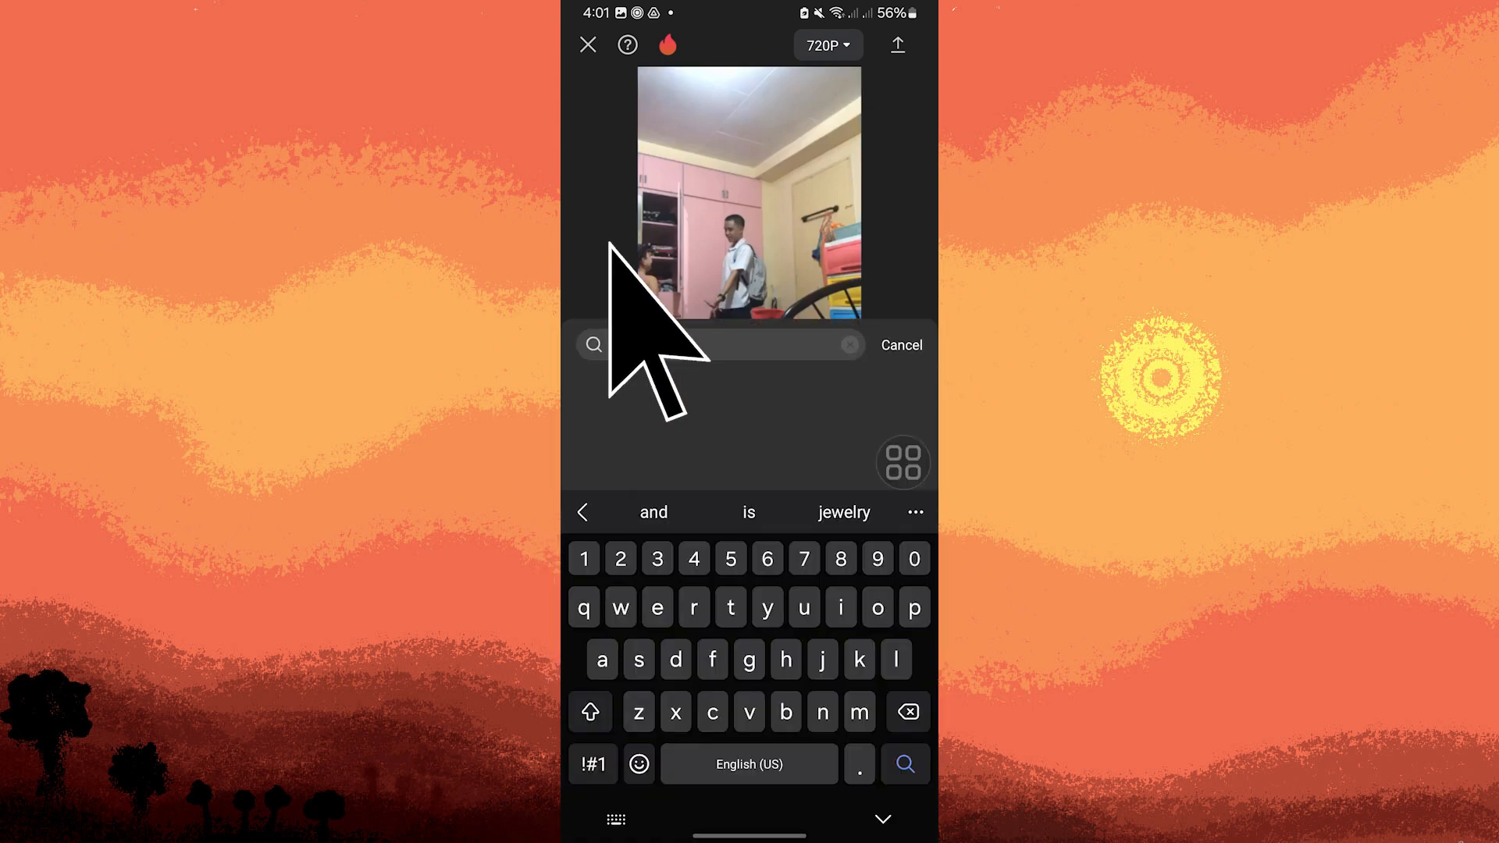
text(vintage)
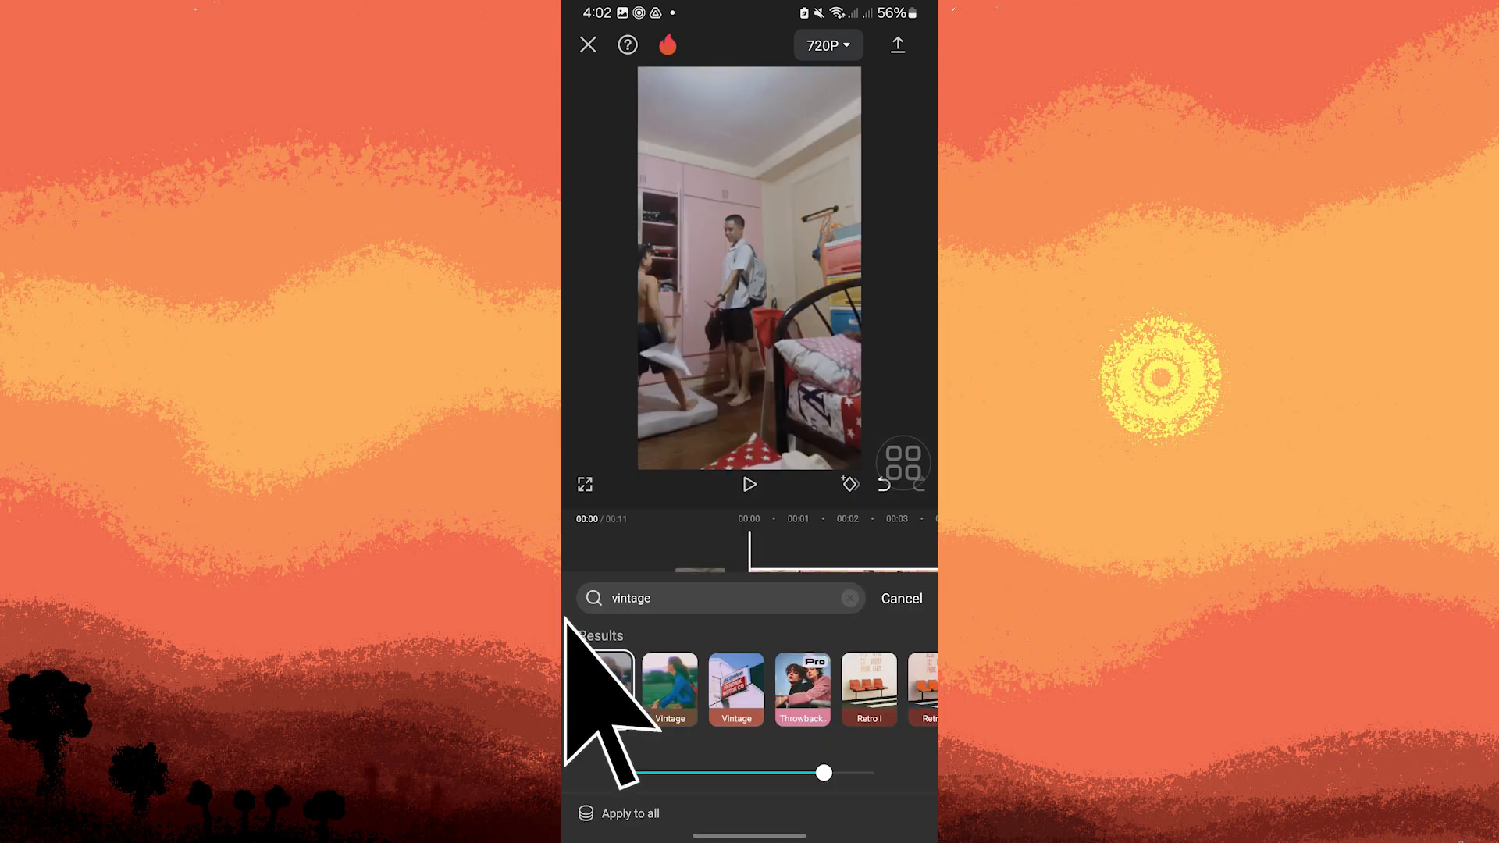
click(602, 689)
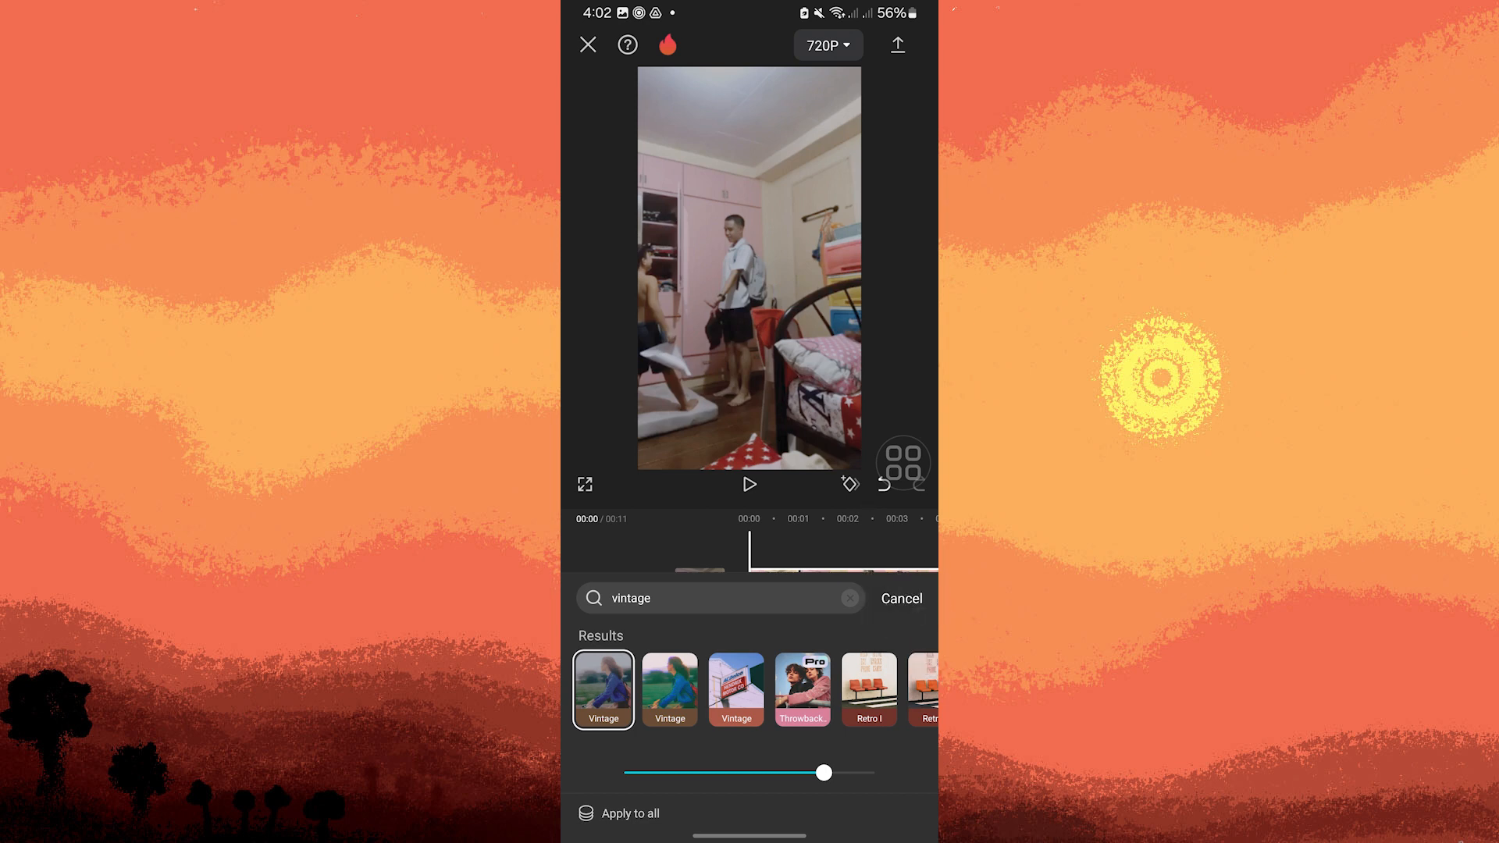
click(899, 599)
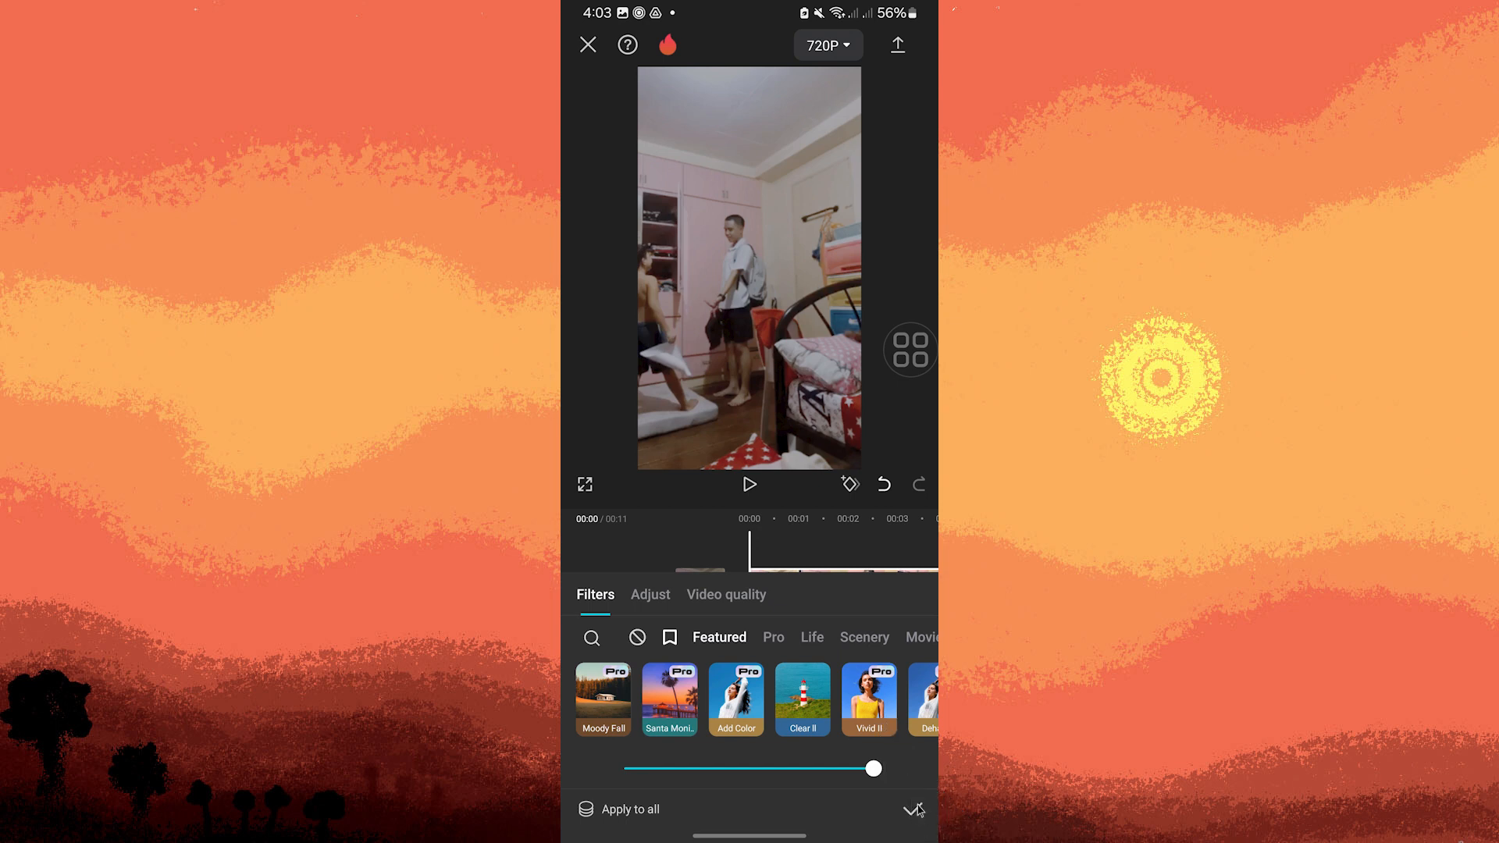
- Turn down the clip's Saturation slider in the Adjust tools
click(650, 593)
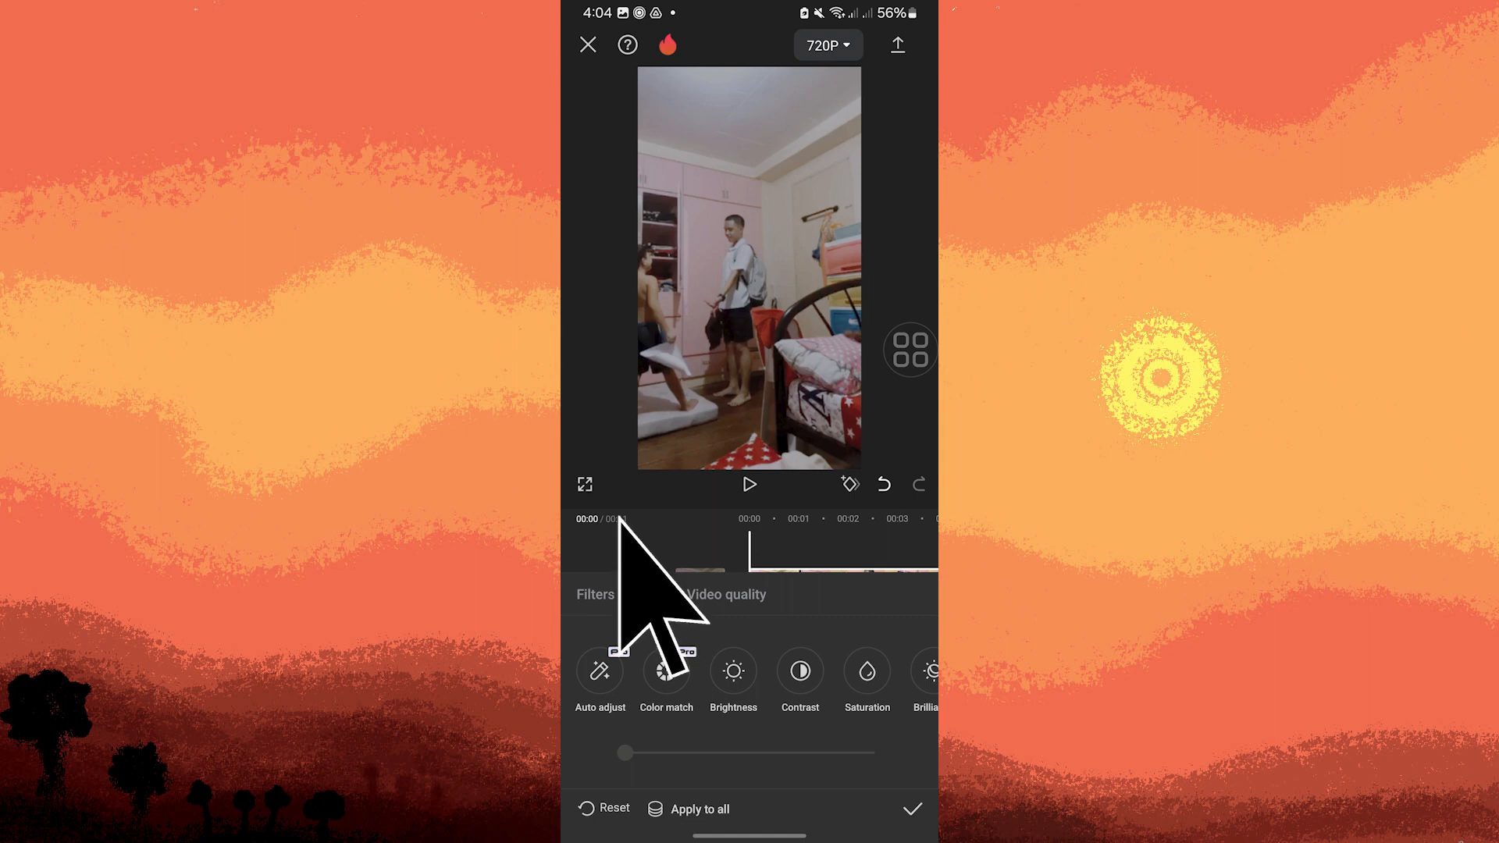
click(649, 593)
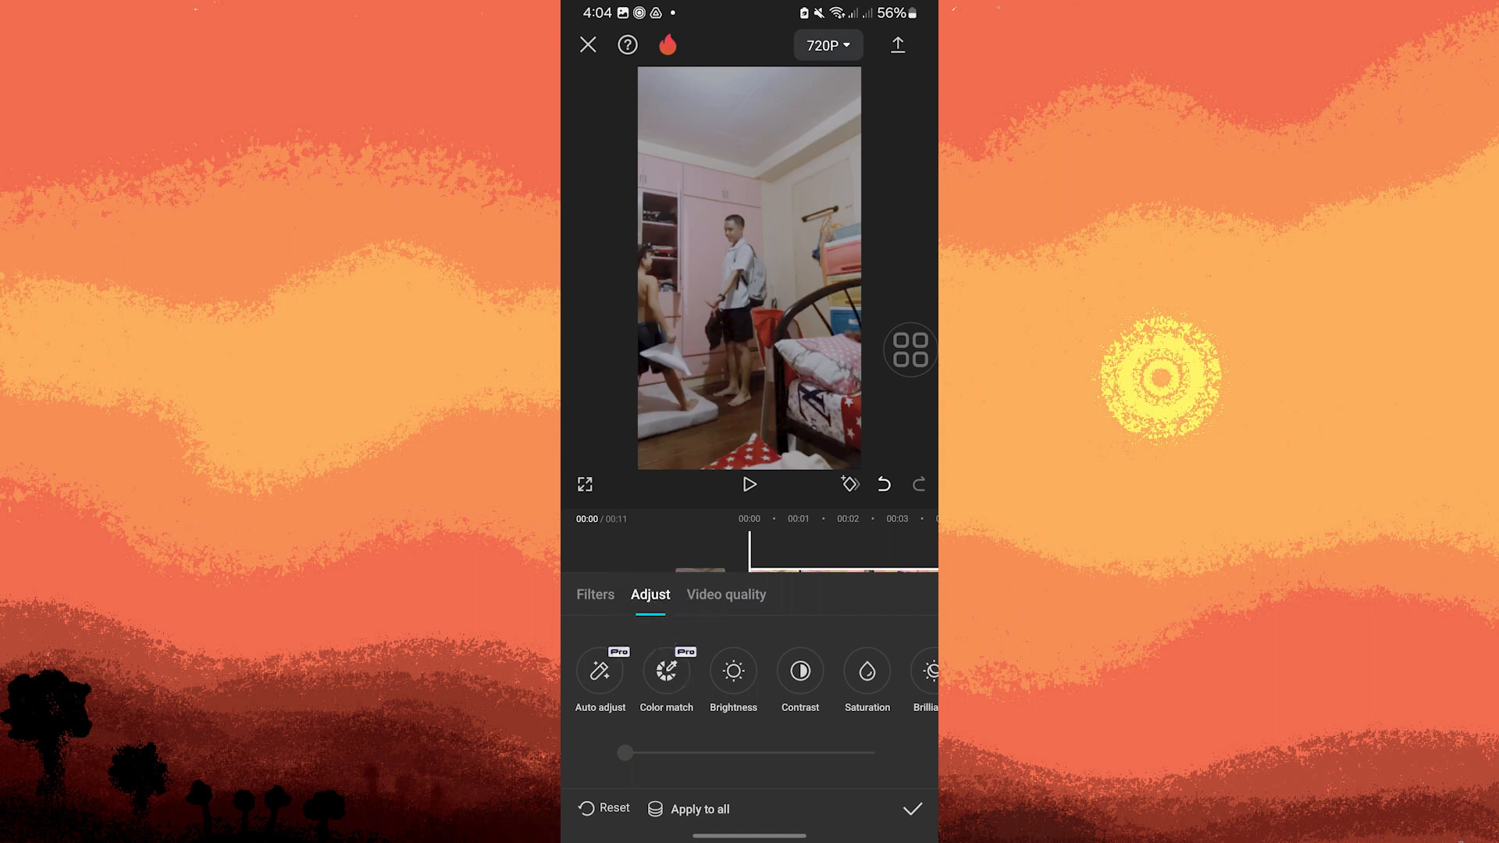
click(865, 670)
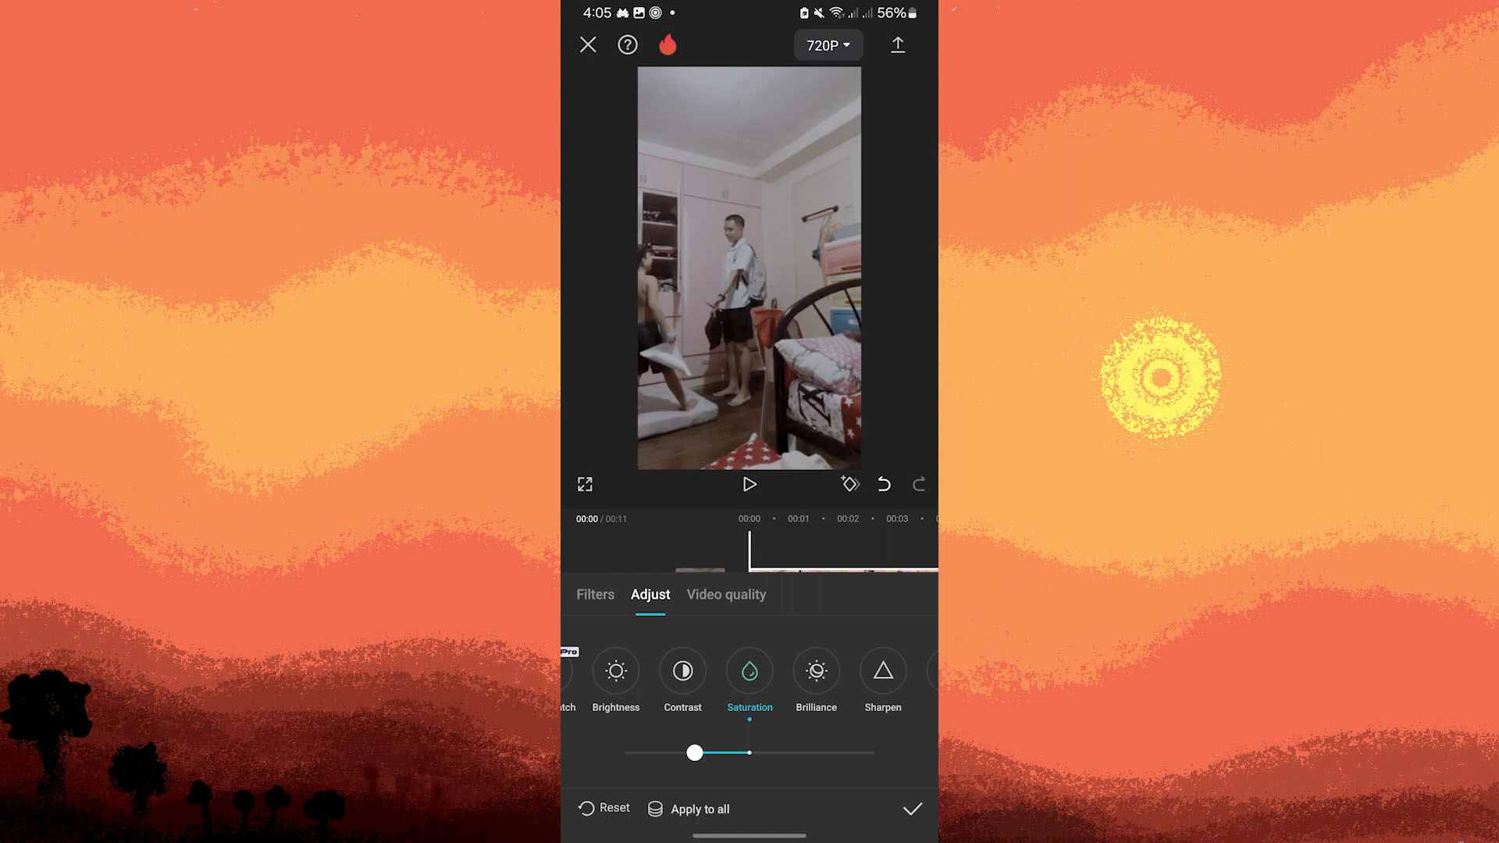
scroll(left, 3)
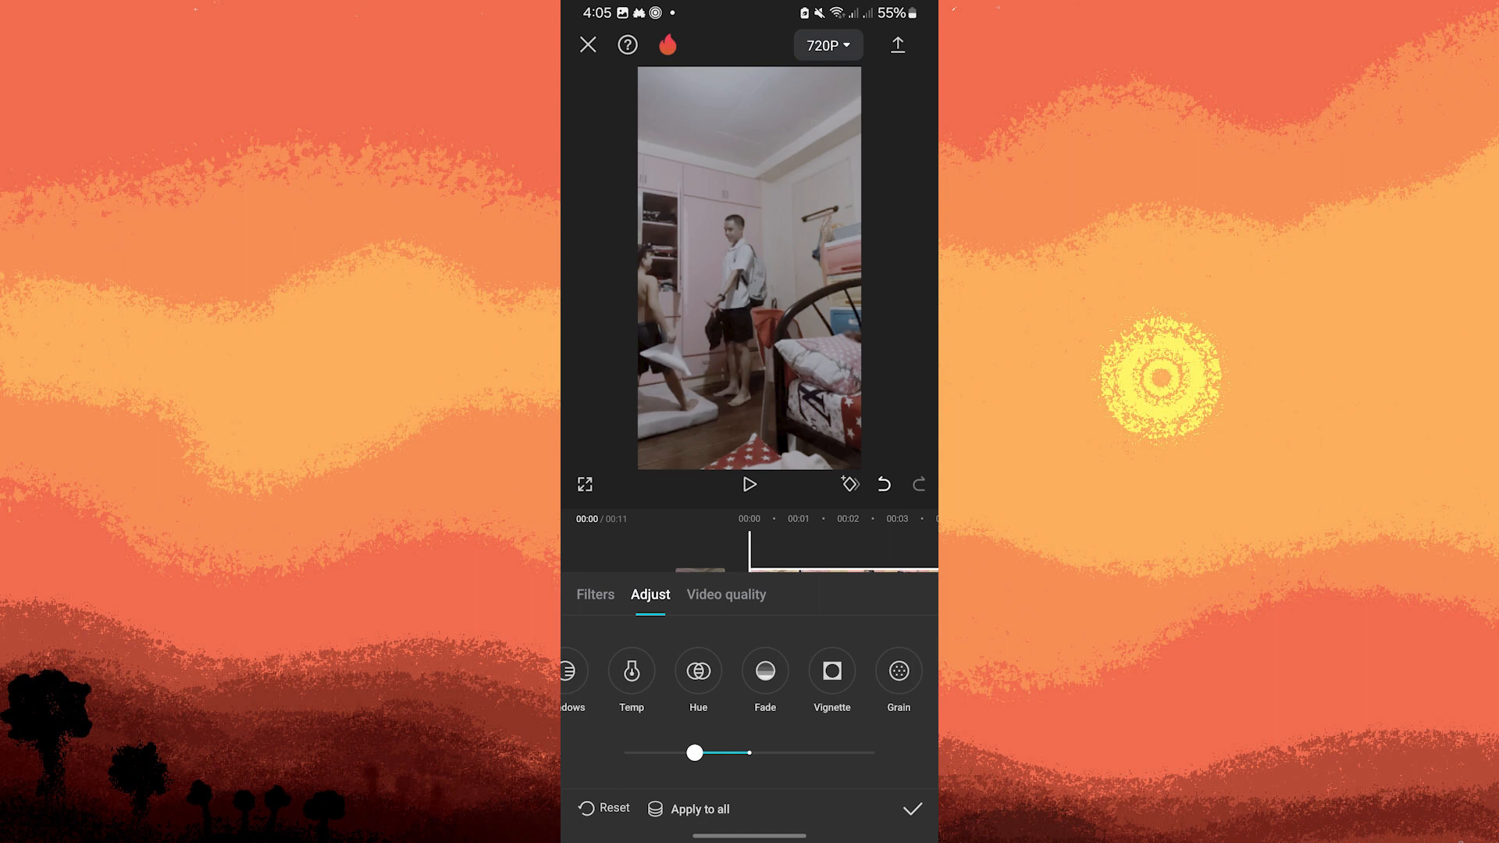
- Select the Vignette adjustment for the clip
click(831, 671)
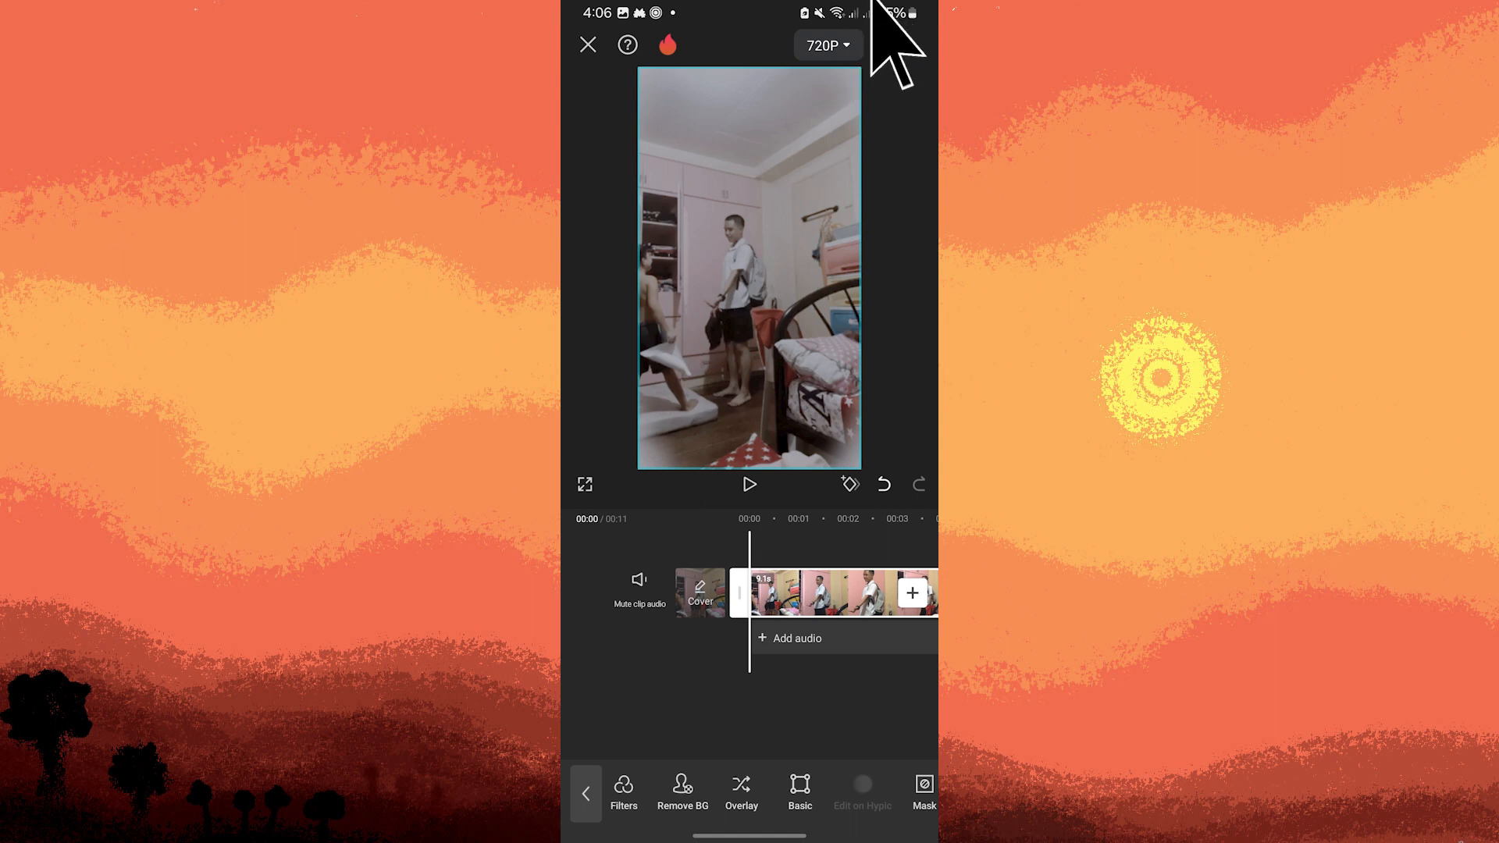
mouse_move(897, 45)
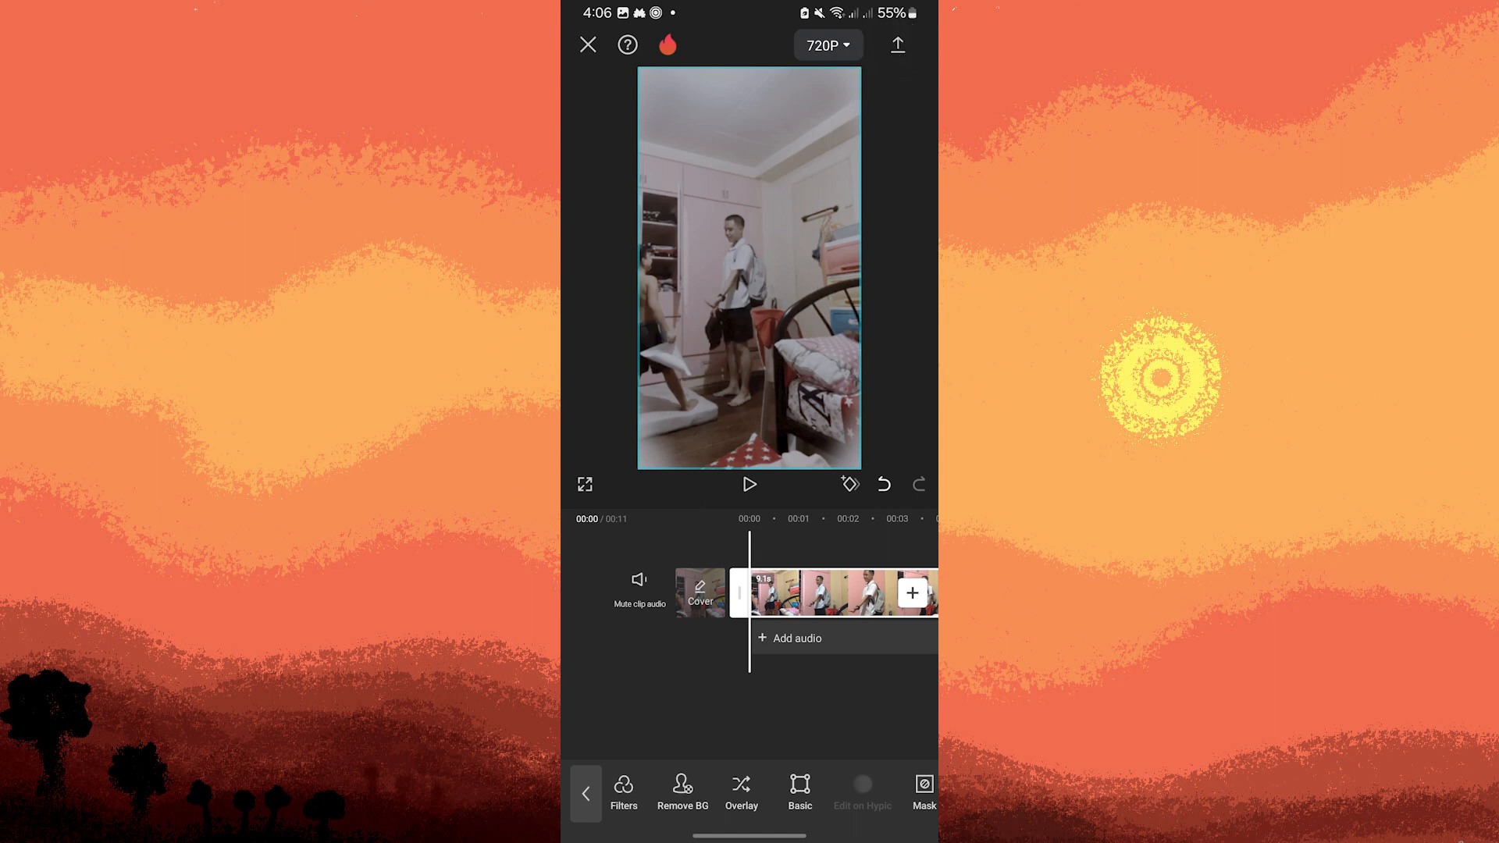